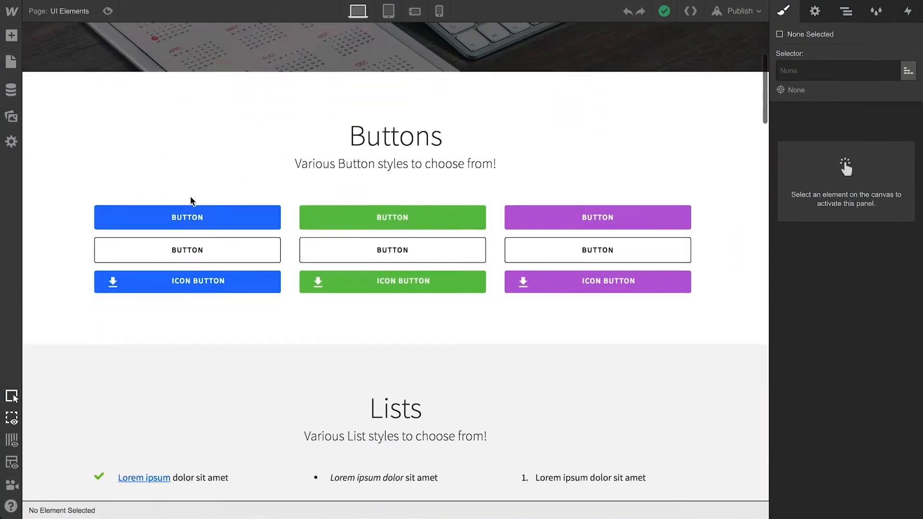
# Open the UI Elements page settings and expand its Custom Code section
pyautogui.scroll(-3)
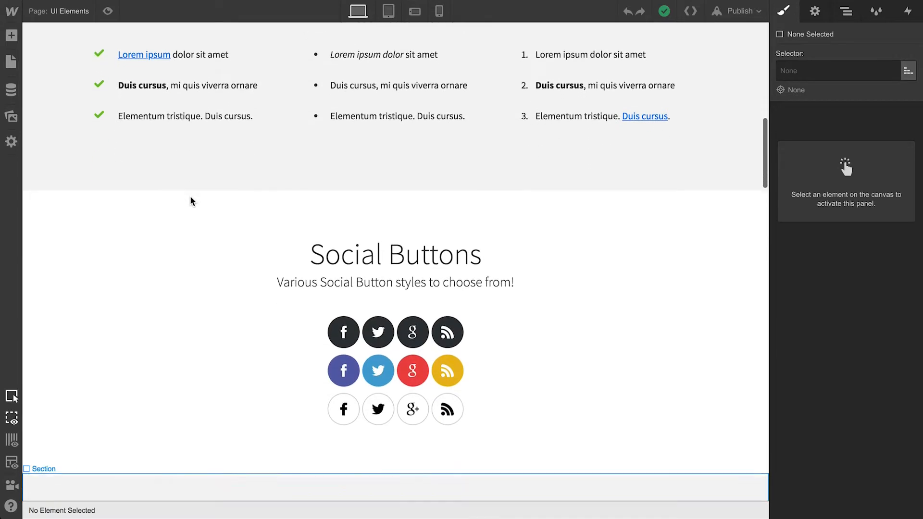
pyautogui.scroll(-3)
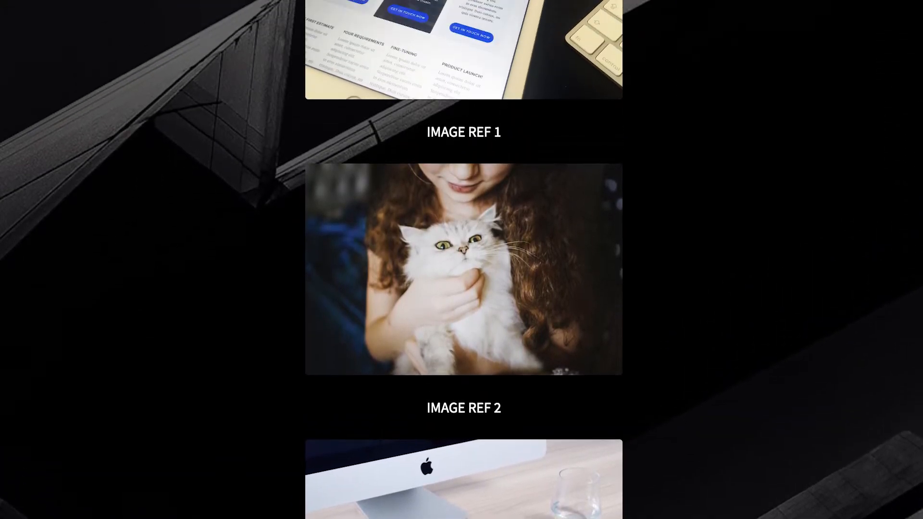
pyautogui.scroll(3)
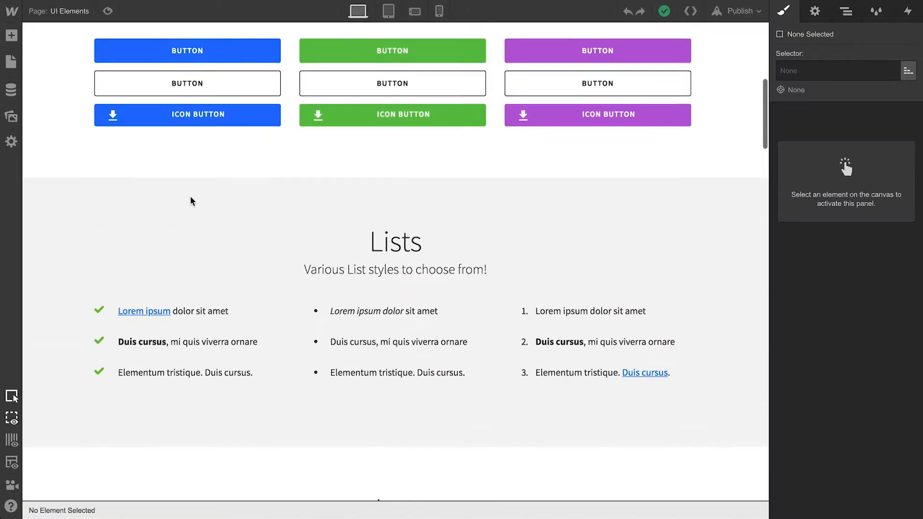
pyautogui.scroll(3)
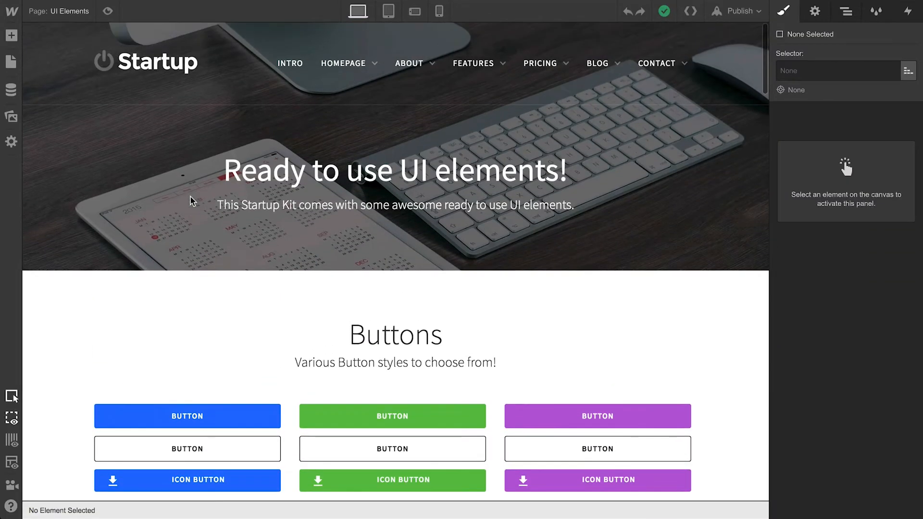
pyautogui.click(11, 60)
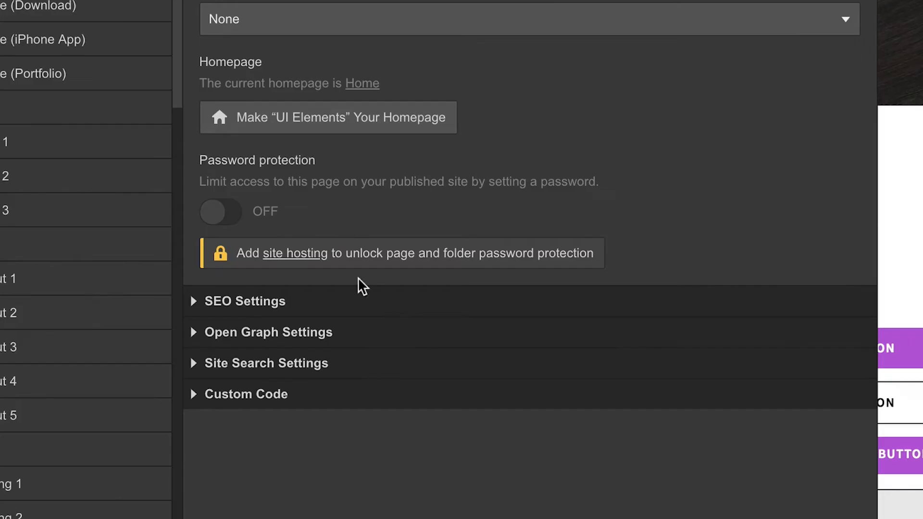
pyautogui.click(246, 394)
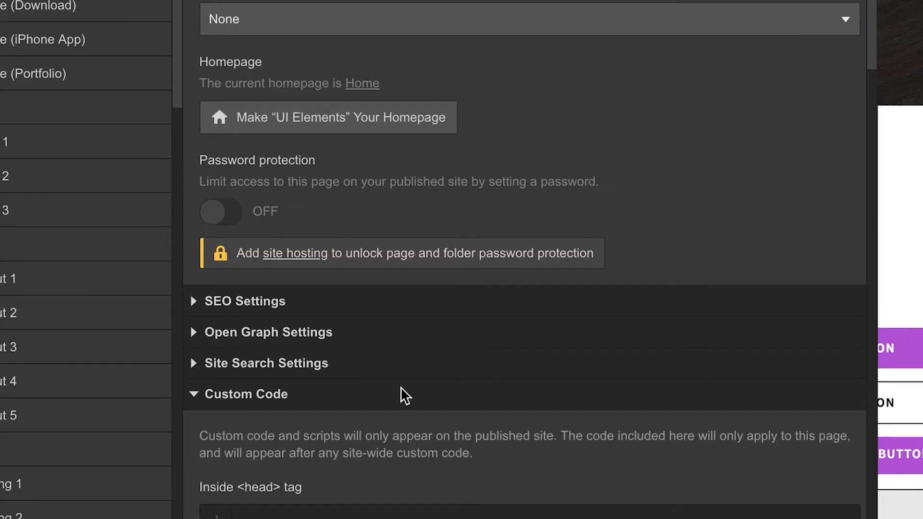
pyautogui.scroll(-3)
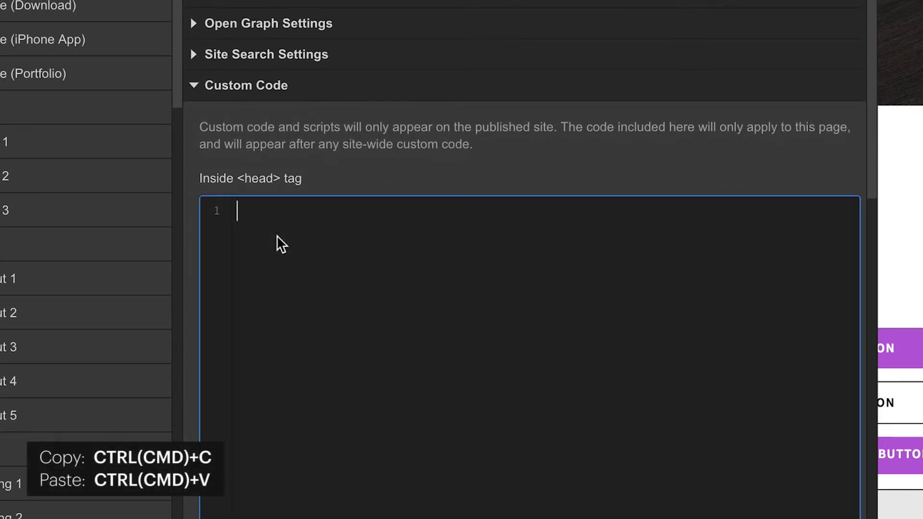
# Add <meta name="robots" content="noindex"> to the page head code, save, and publish the site
pyautogui.write('<meta name="robots" content="noindex">')
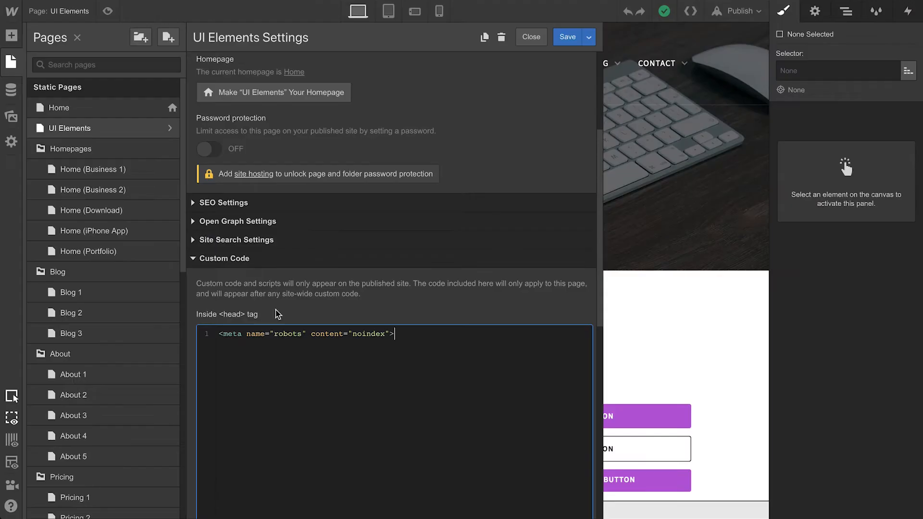
pyautogui.click(531, 37)
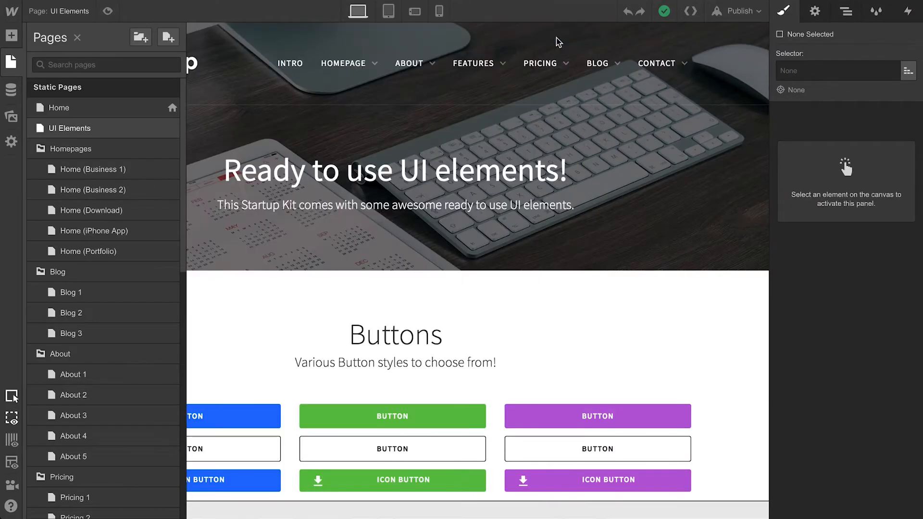
pyautogui.click(742, 11)
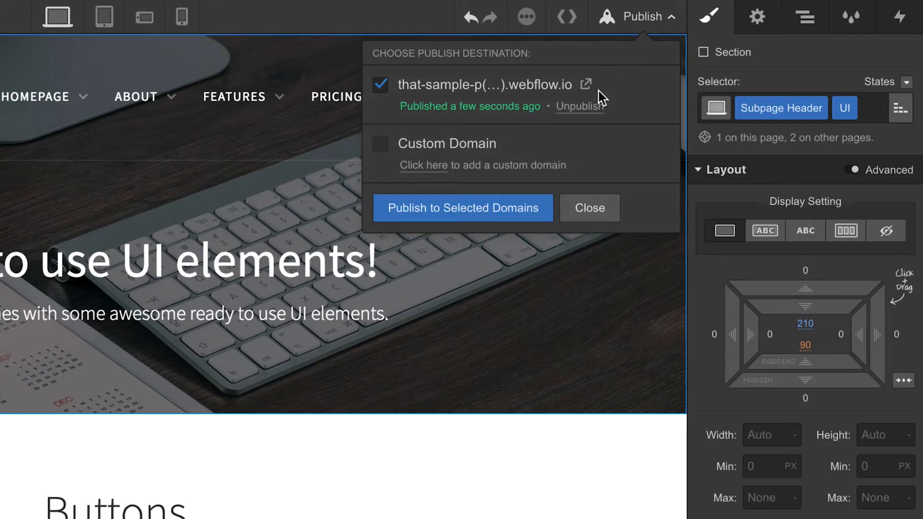
pyautogui.click(462, 208)
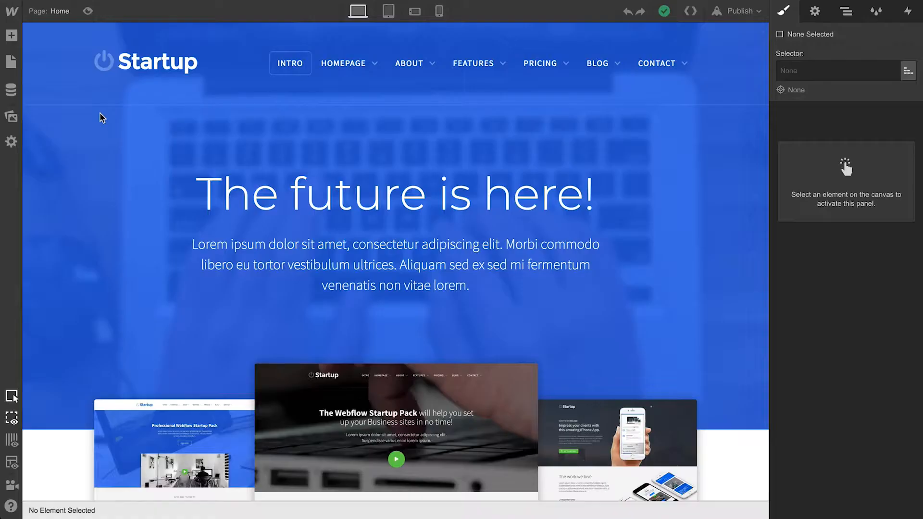
# Add <meta name="robots" content="noindex"> to the Project Settings Head Code, save, and return to the Designer
pyautogui.click(11, 11)
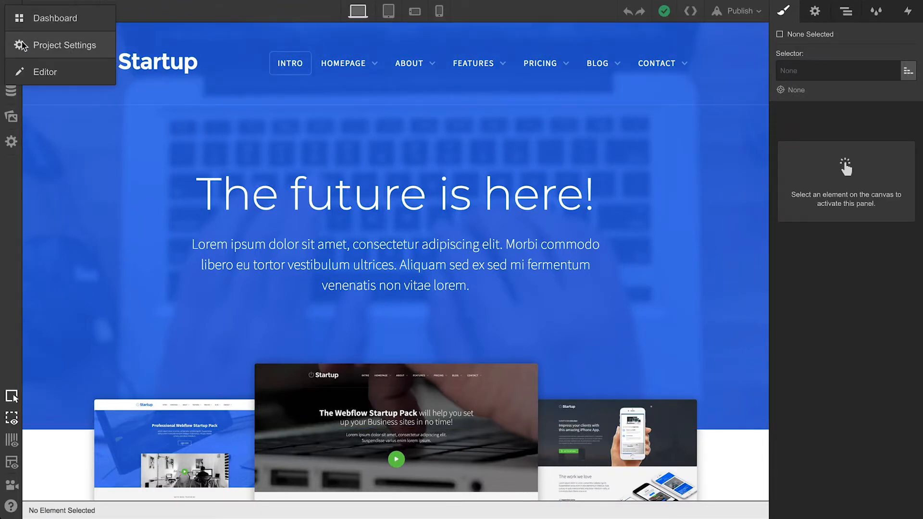
pyautogui.click(66, 45)
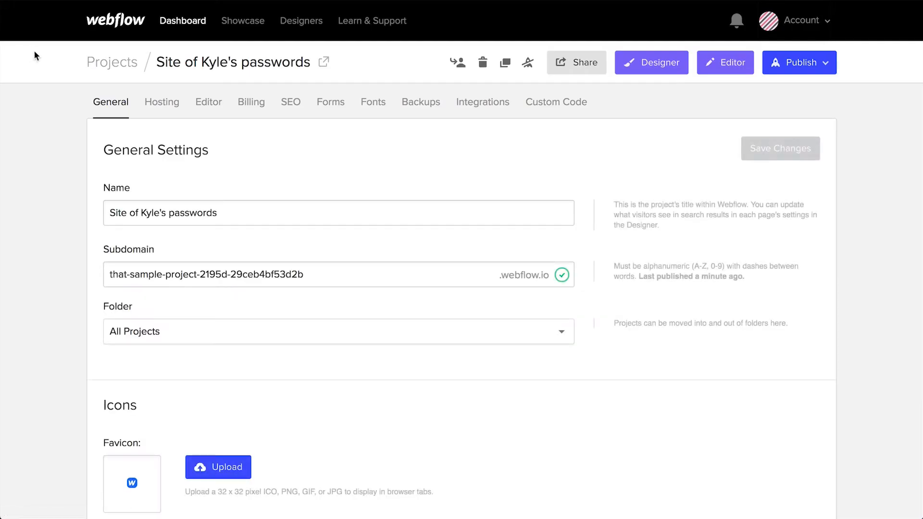
pyautogui.click(556, 102)
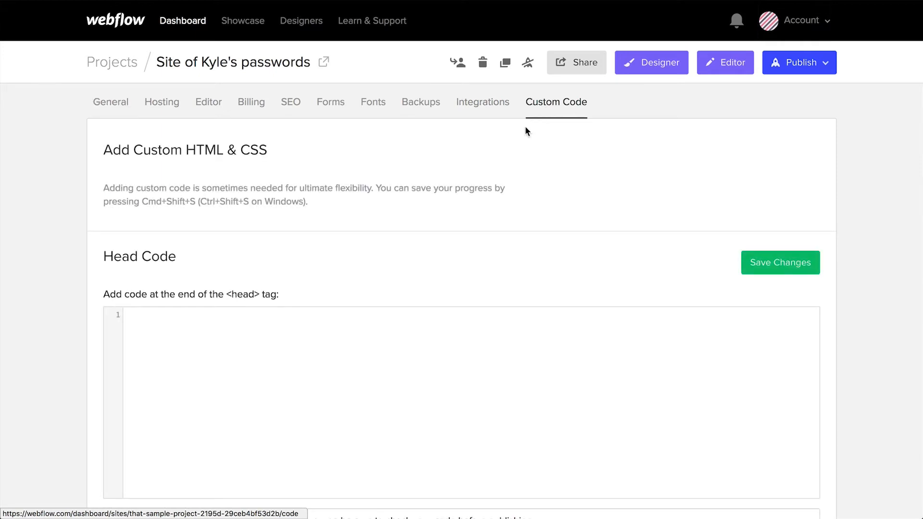
pyautogui.click(197, 321)
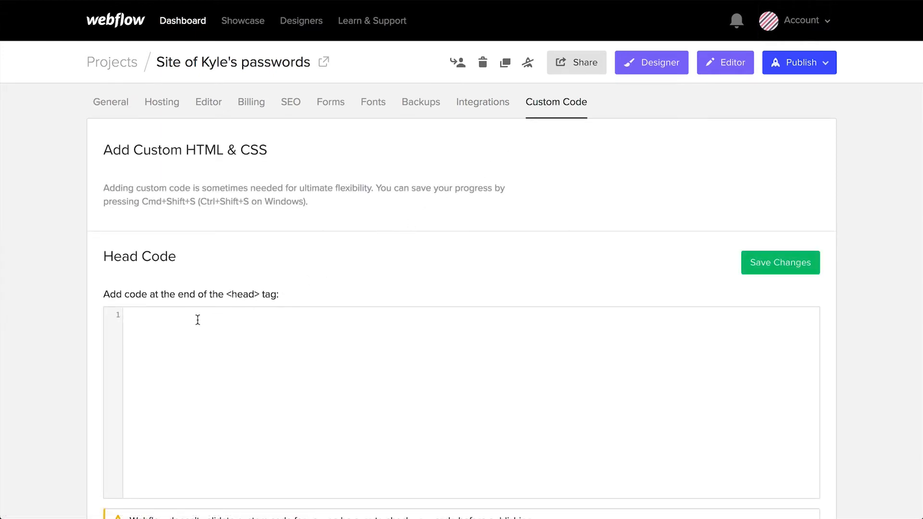
pyautogui.write('<meta name="robots" content="noindex">')
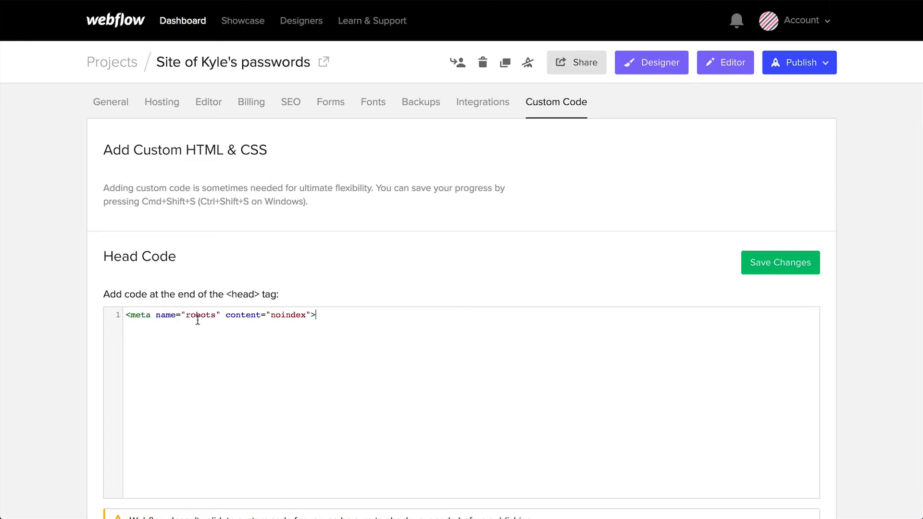
pyautogui.click(780, 263)
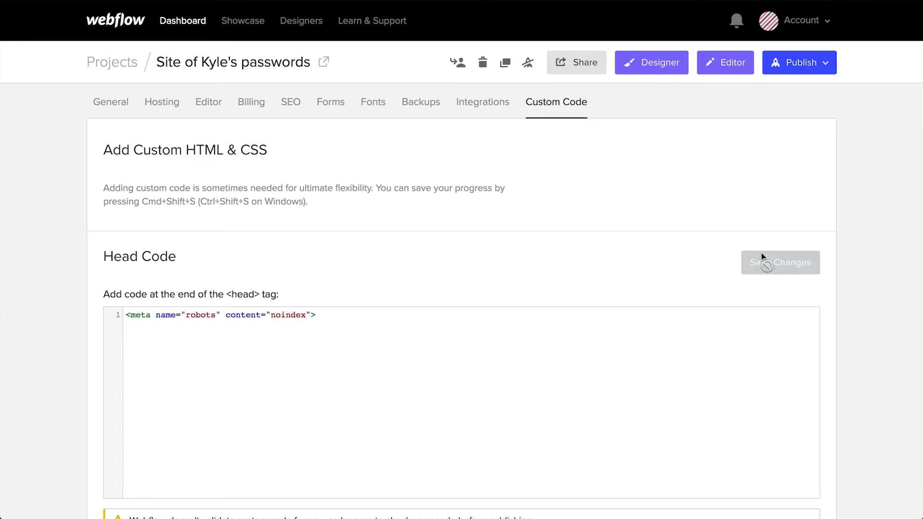
pyautogui.click(801, 63)
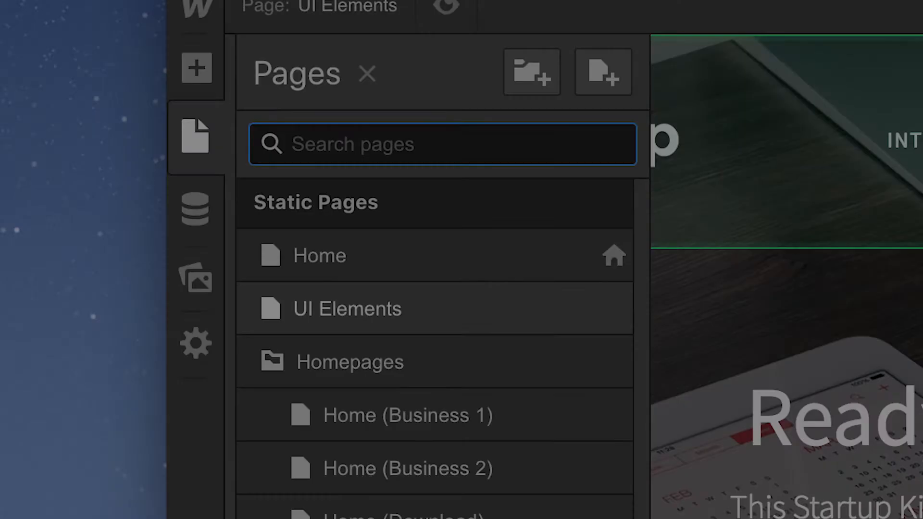
# Scroll through the About 2 page's team and 'Want to learn more?' sections
pyautogui.scroll(-3)
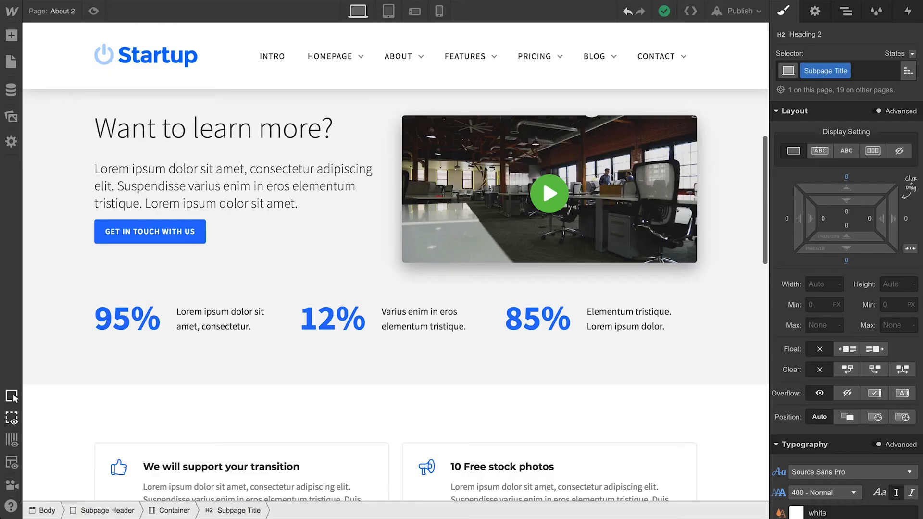
pyautogui.scroll(3)
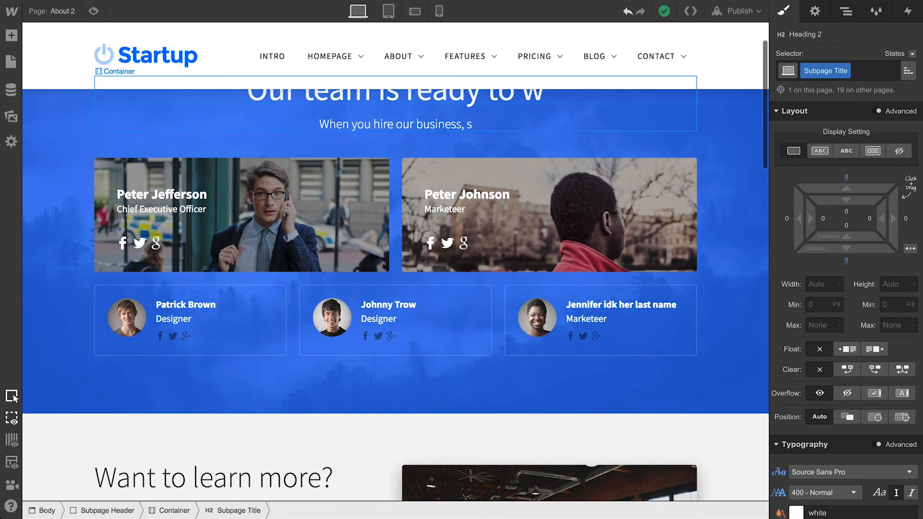